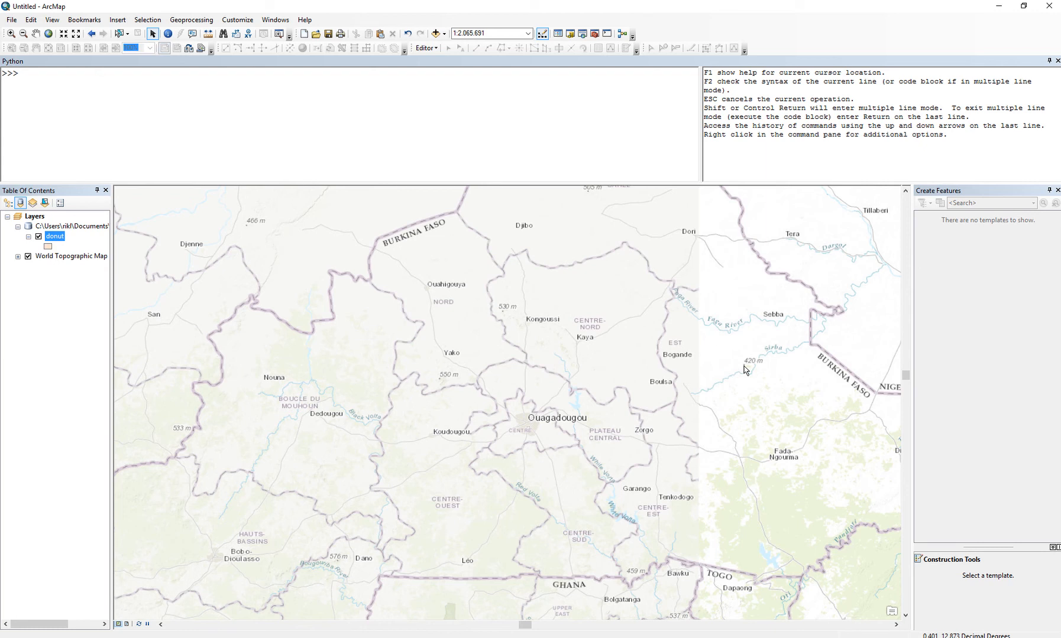
mouse_move(782, 329)
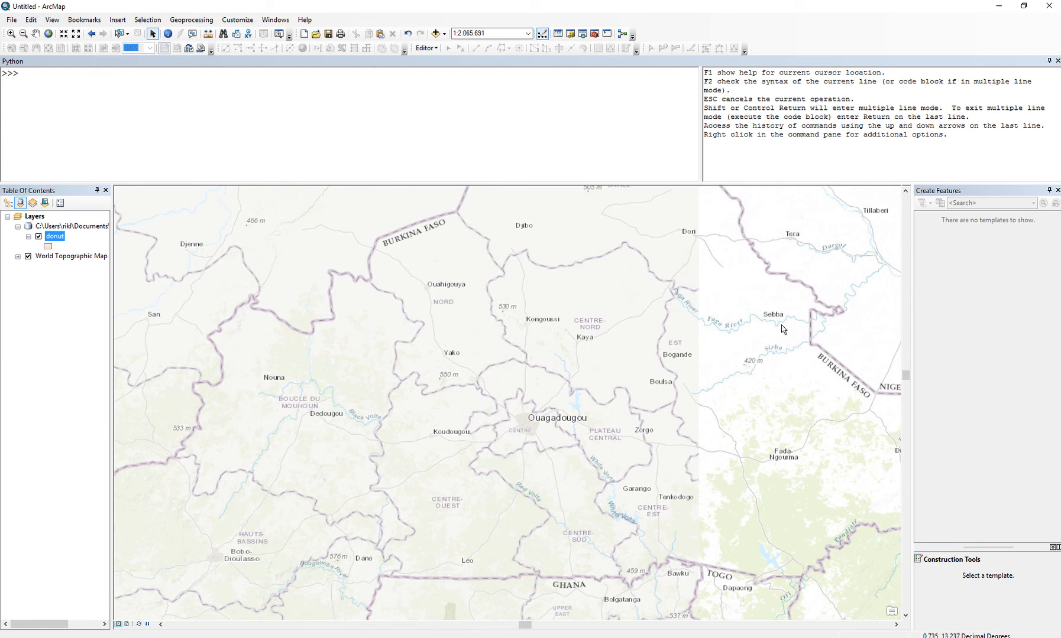
Start editing the donut layer and sketch the outer ring of the polygon around Yako.
click(55, 237)
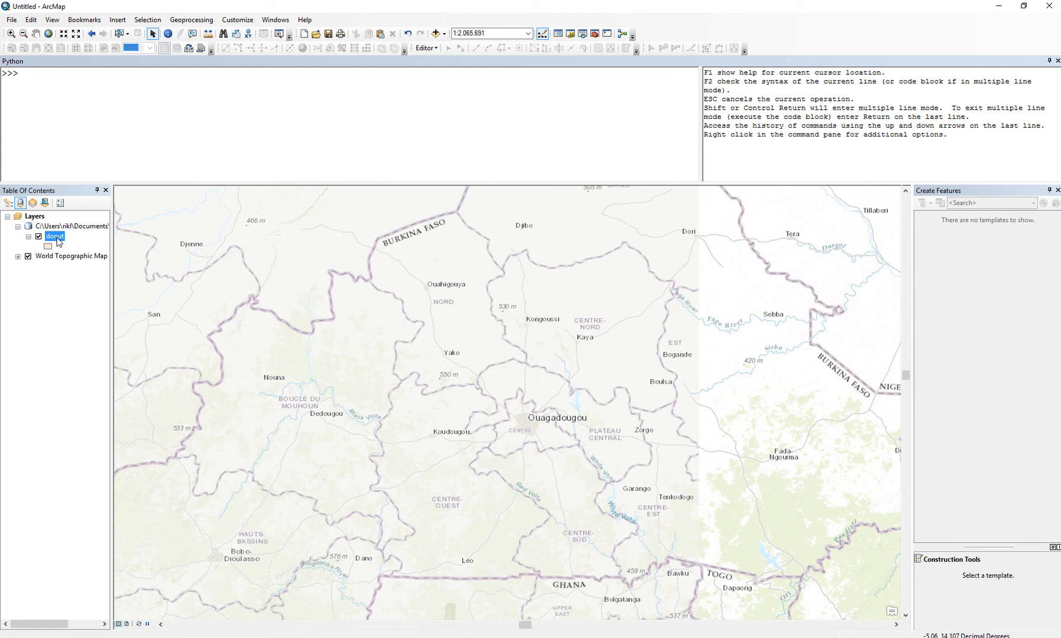
mouse_move(147, 267)
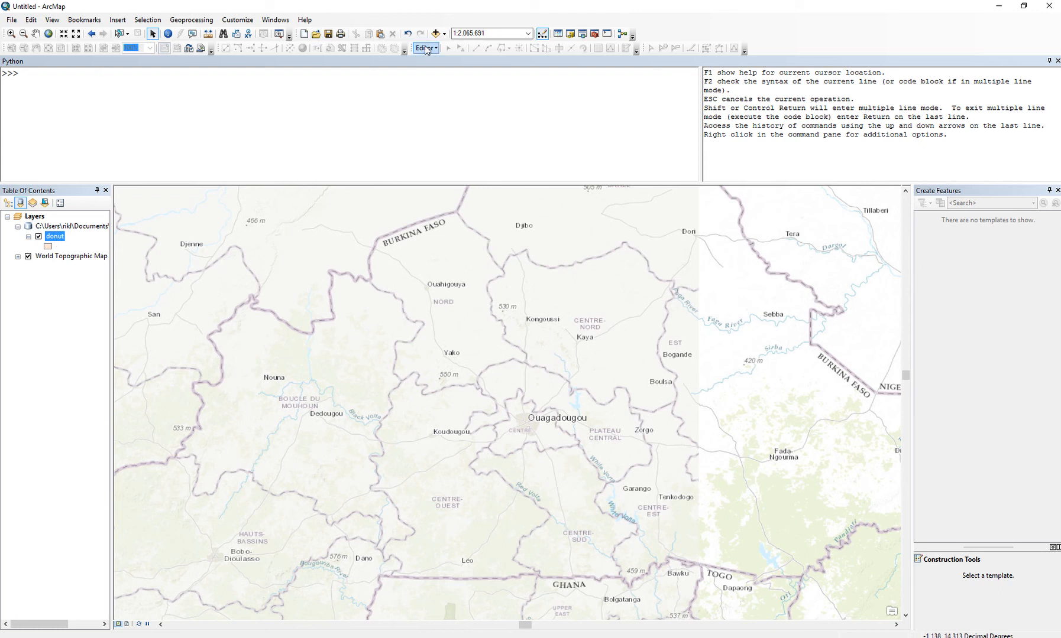
click(425, 48)
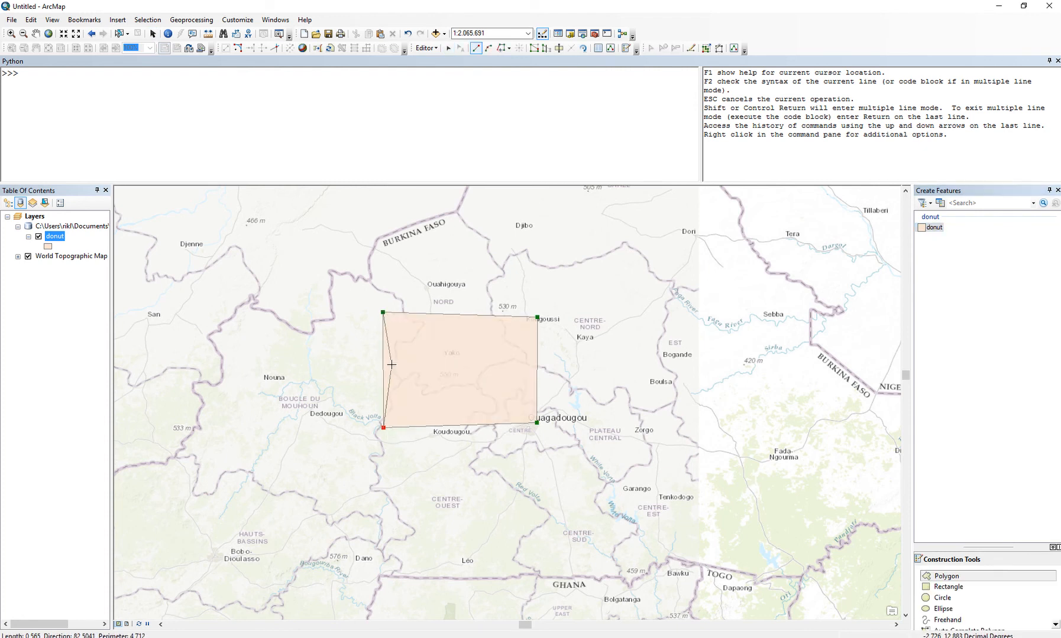
right_click(392, 366)
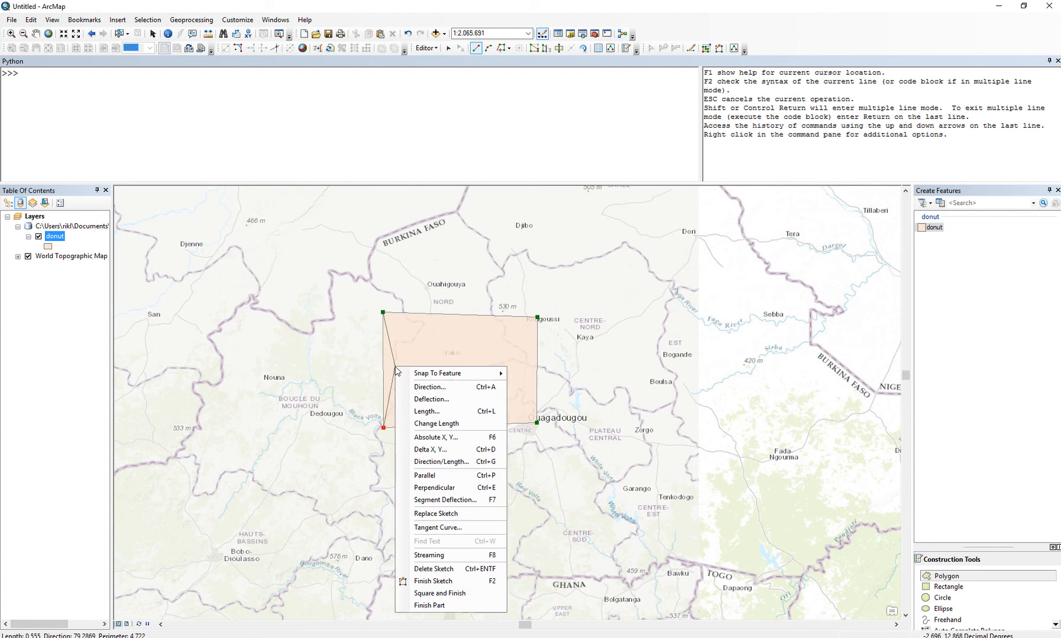
mouse_move(449, 584)
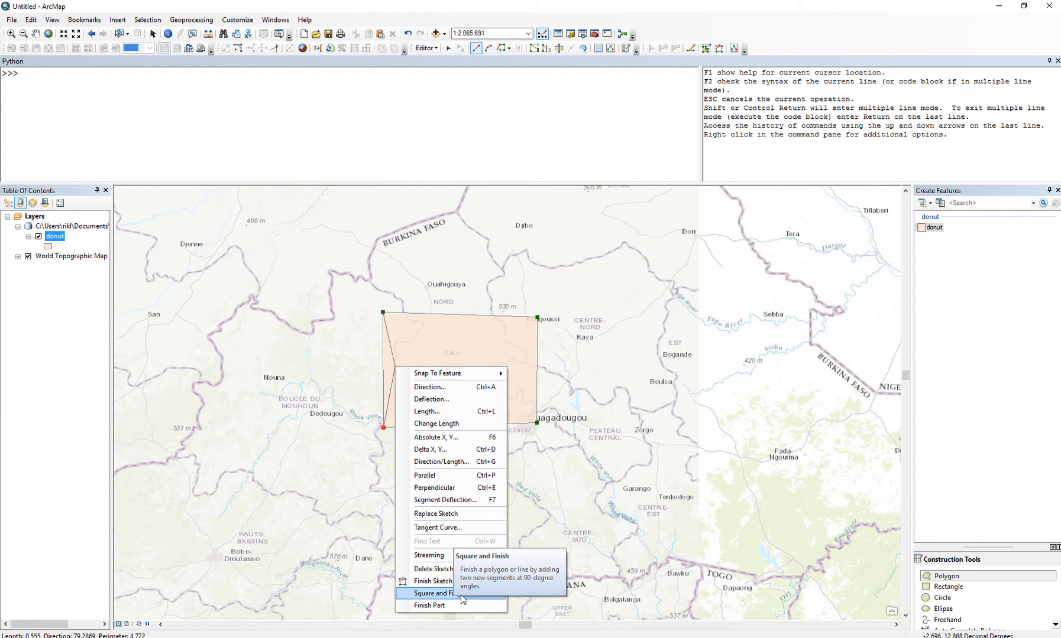
click(435, 594)
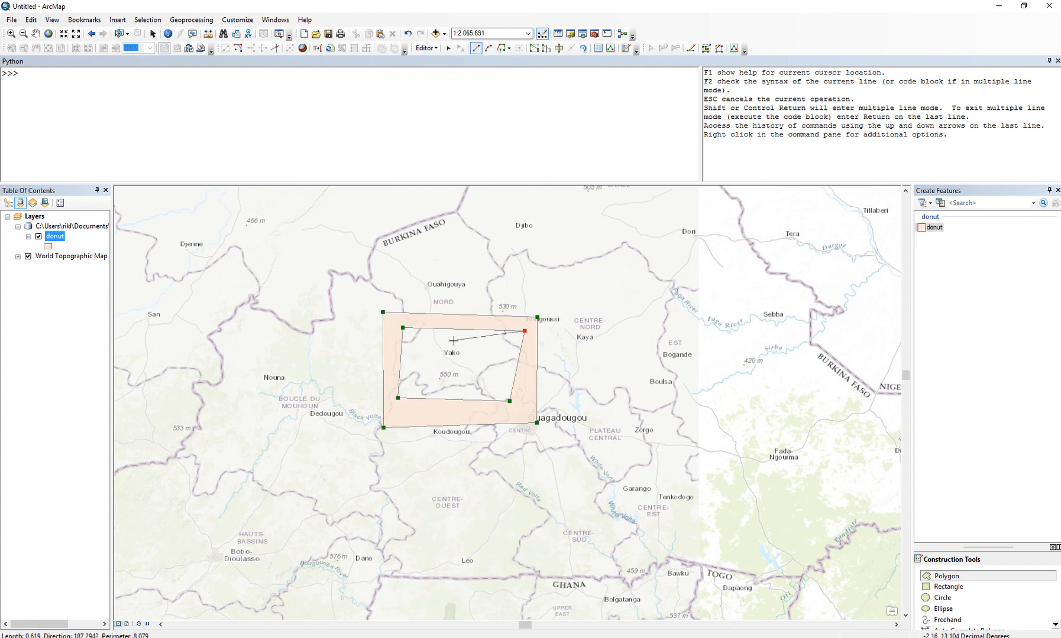
Sketch the inner ring and finish the donut polygon with its interior hole.
right_click(454, 340)
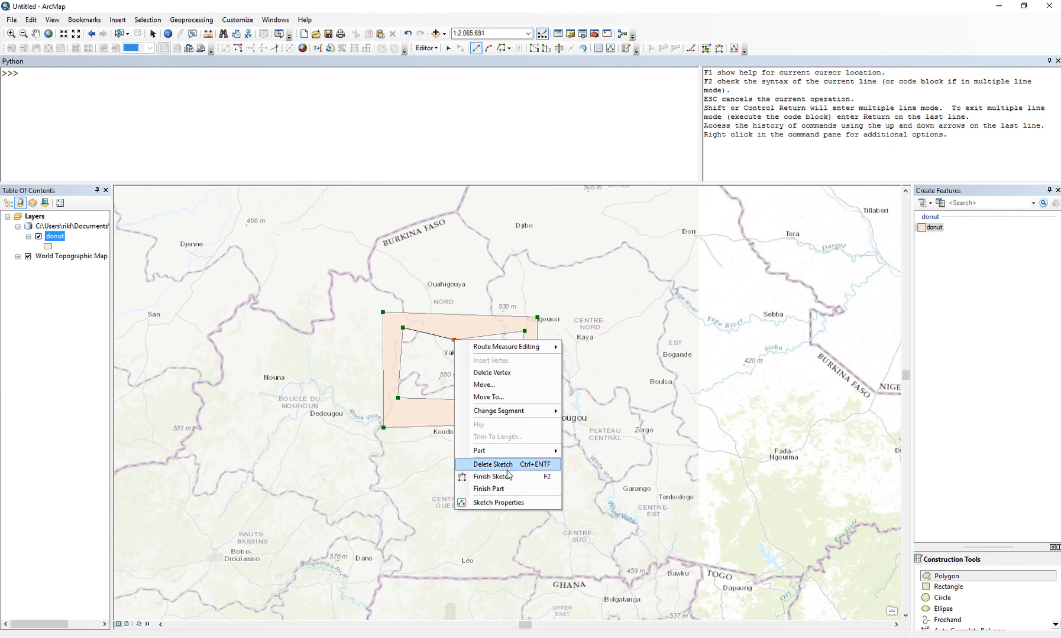
click(489, 477)
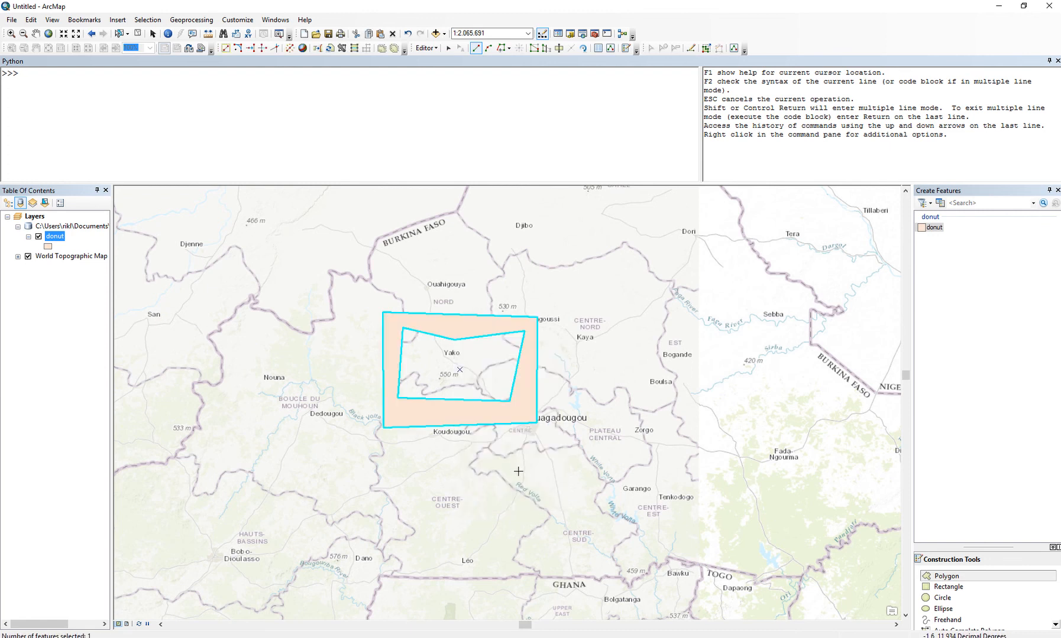
mouse_move(585, 414)
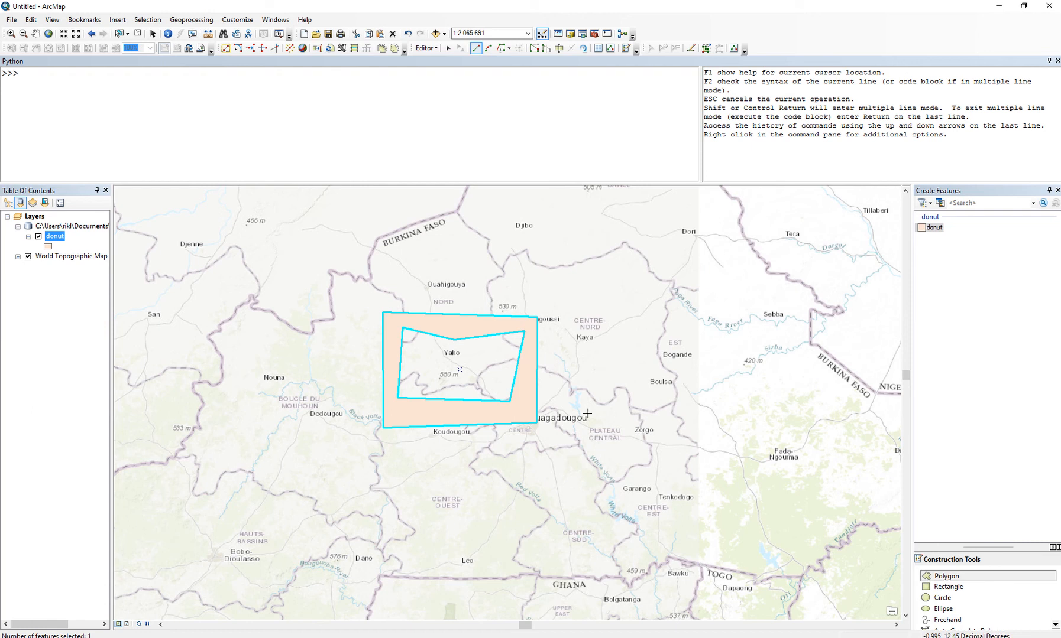
Begin the second four-sided polygon southeast of Ouagadougou.
click(584, 379)
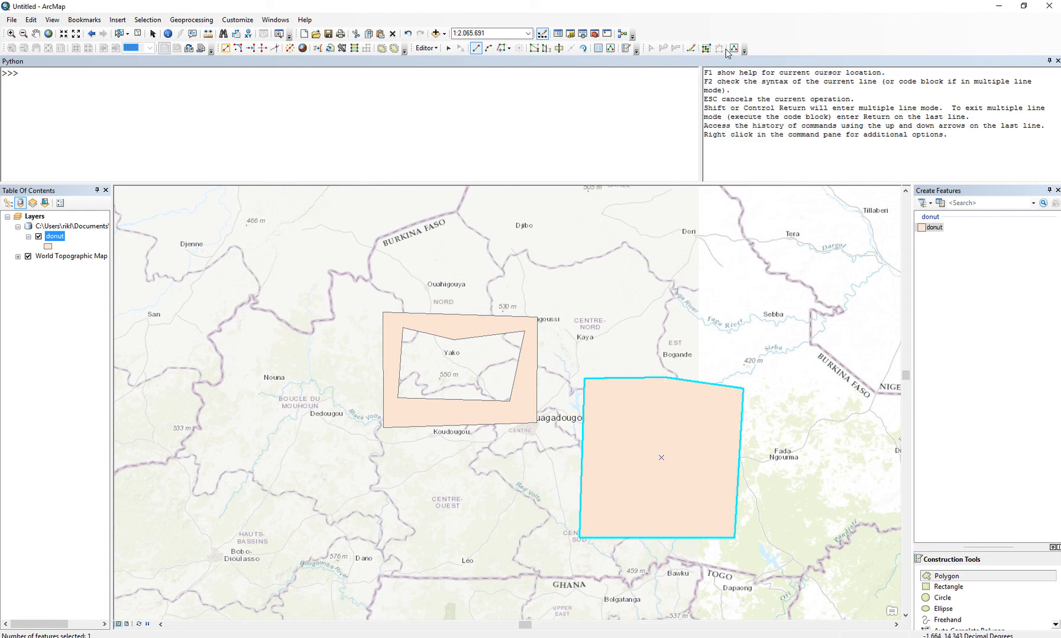
mouse_move(692, 49)
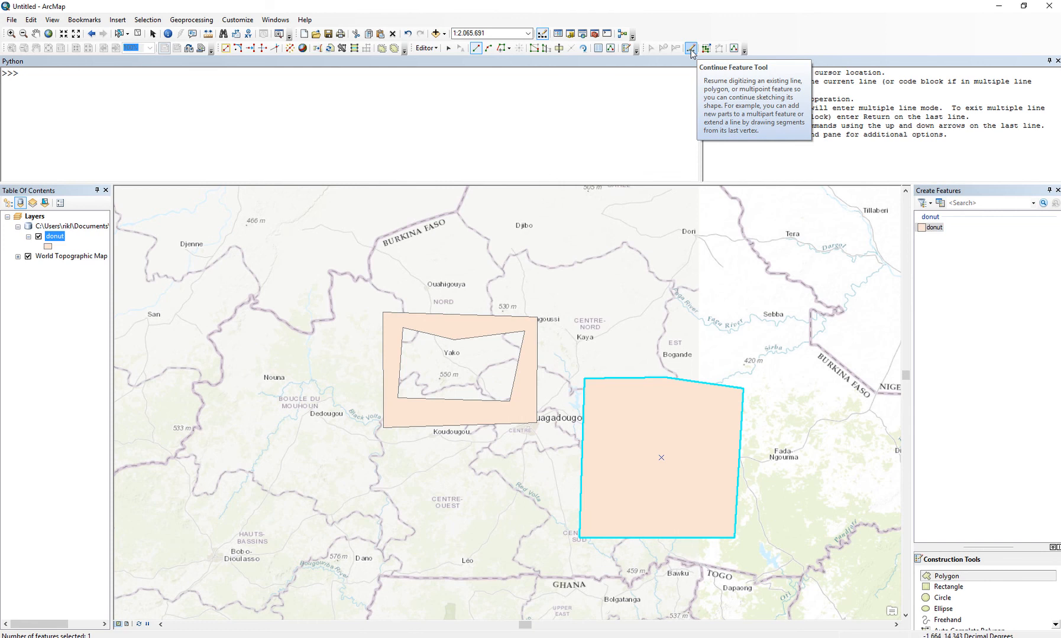
Continue the second polygon to cut an interior hole around Zorgo and Tenkodogo.
click(691, 49)
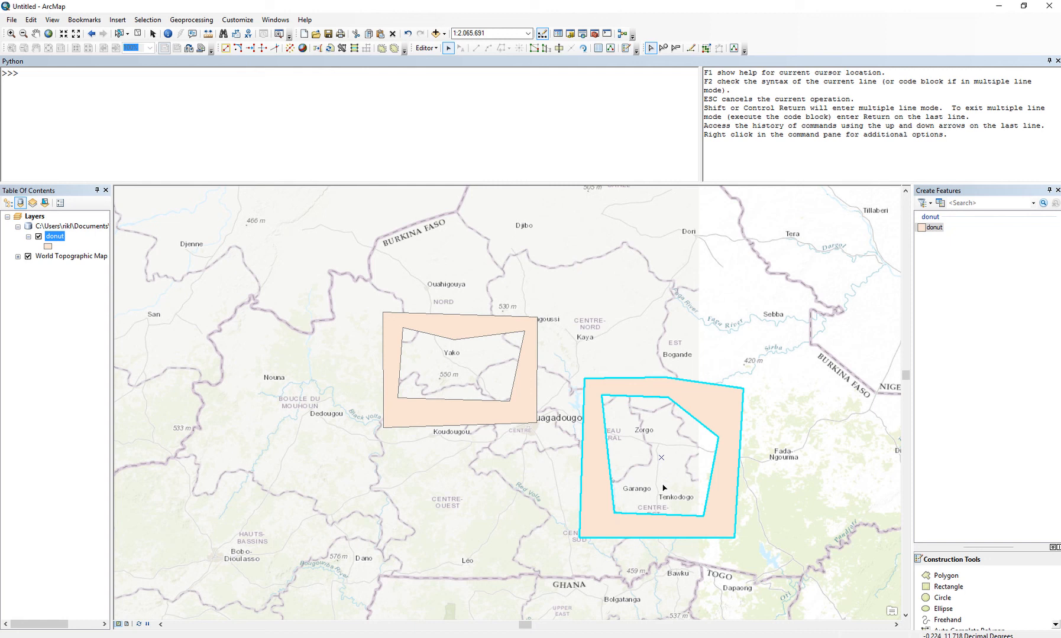
mouse_move(700, 67)
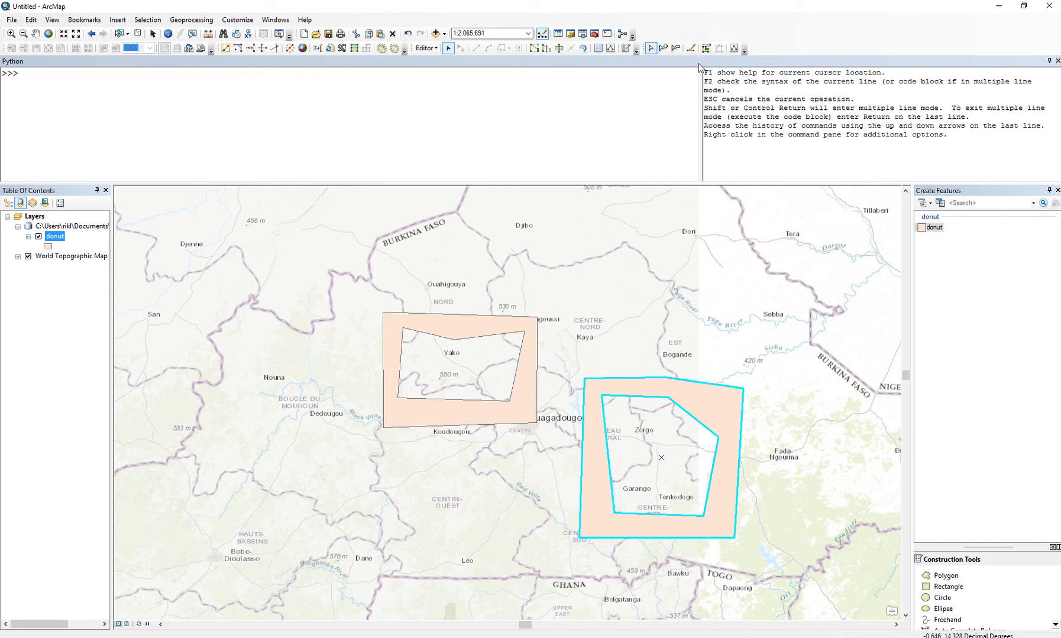
mouse_move(690, 49)
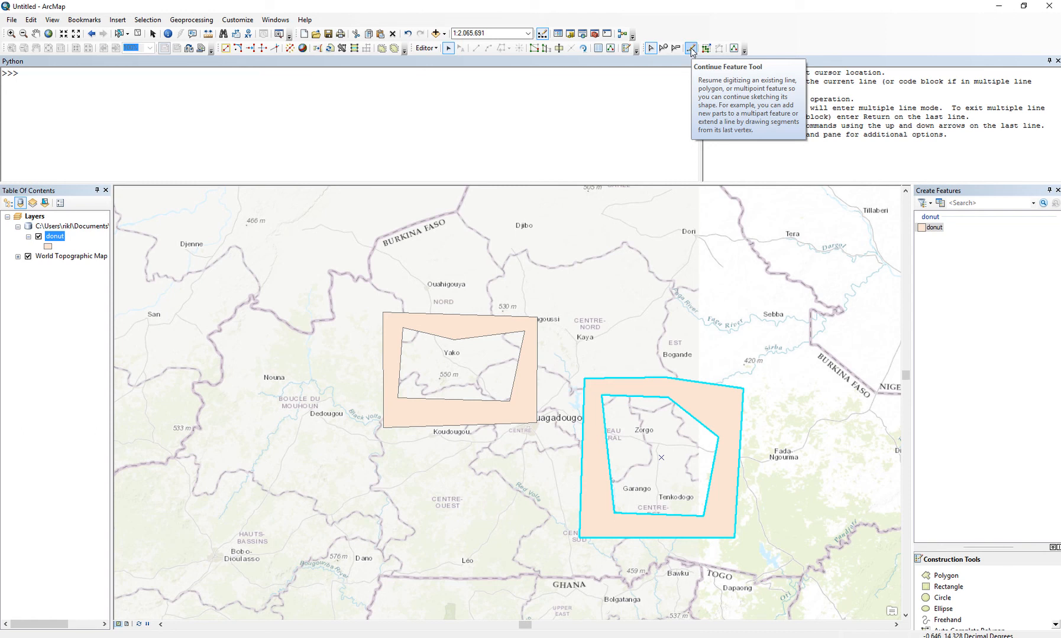
Continue the second donut and add a small overlapping part near Bogandé, finishing the sketch.
click(691, 49)
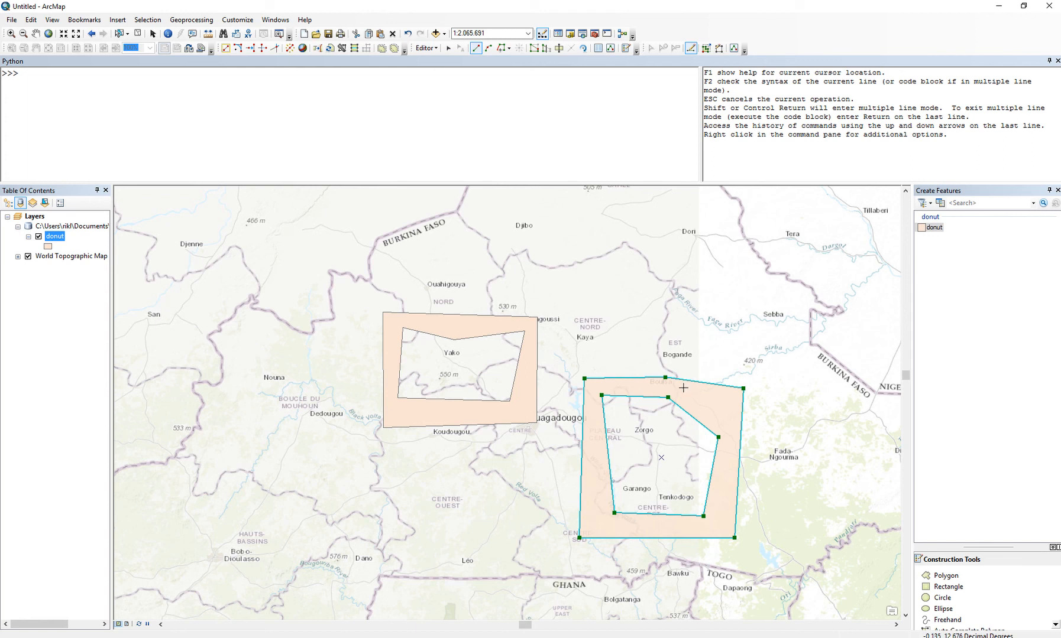
click(684, 396)
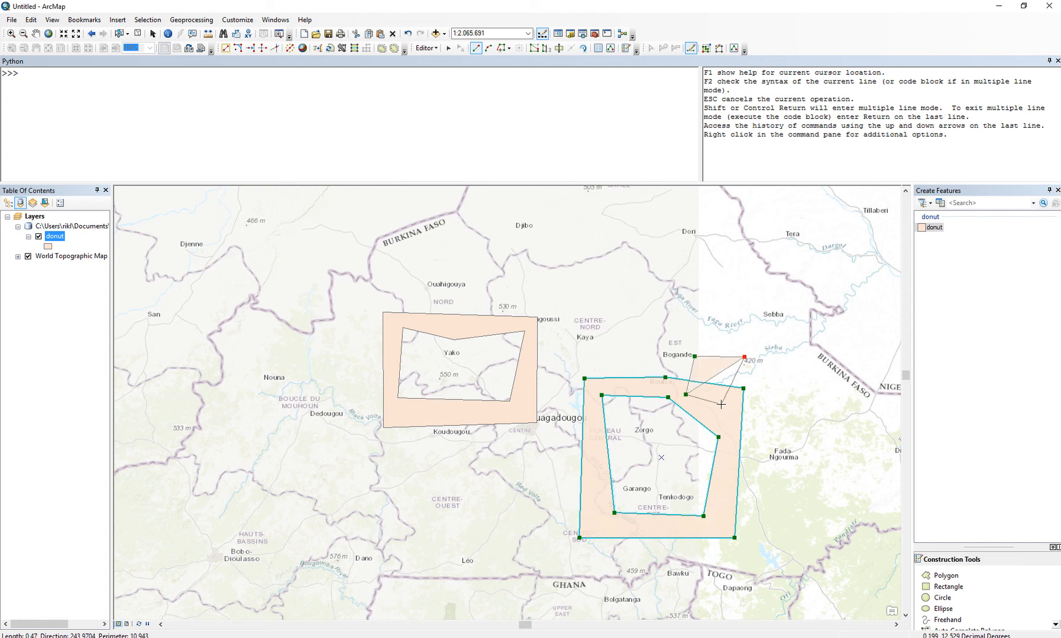
right_click(720, 406)
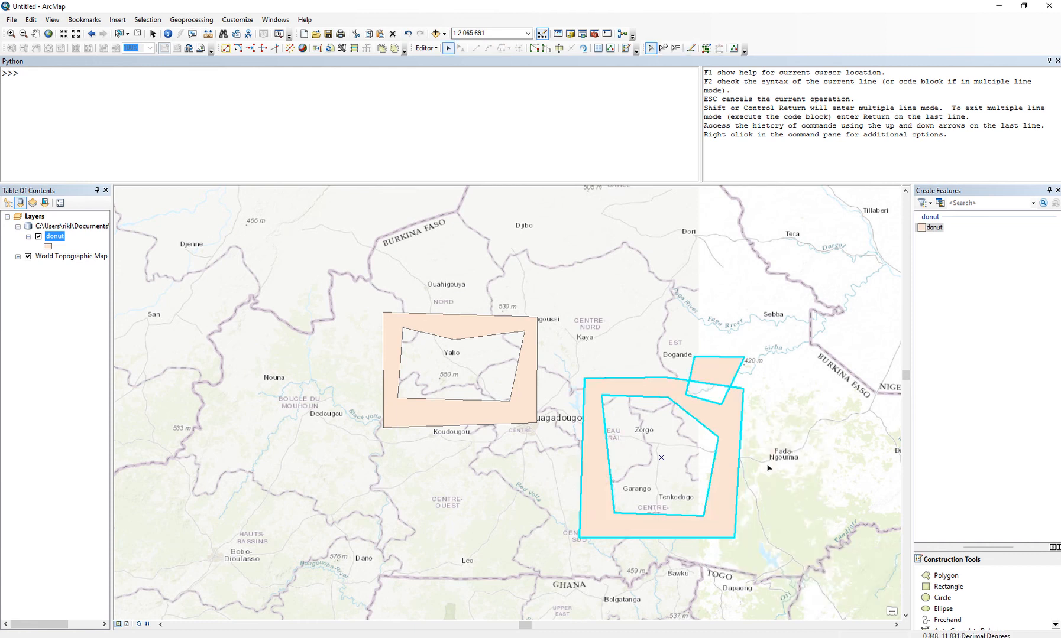
mouse_move(702, 394)
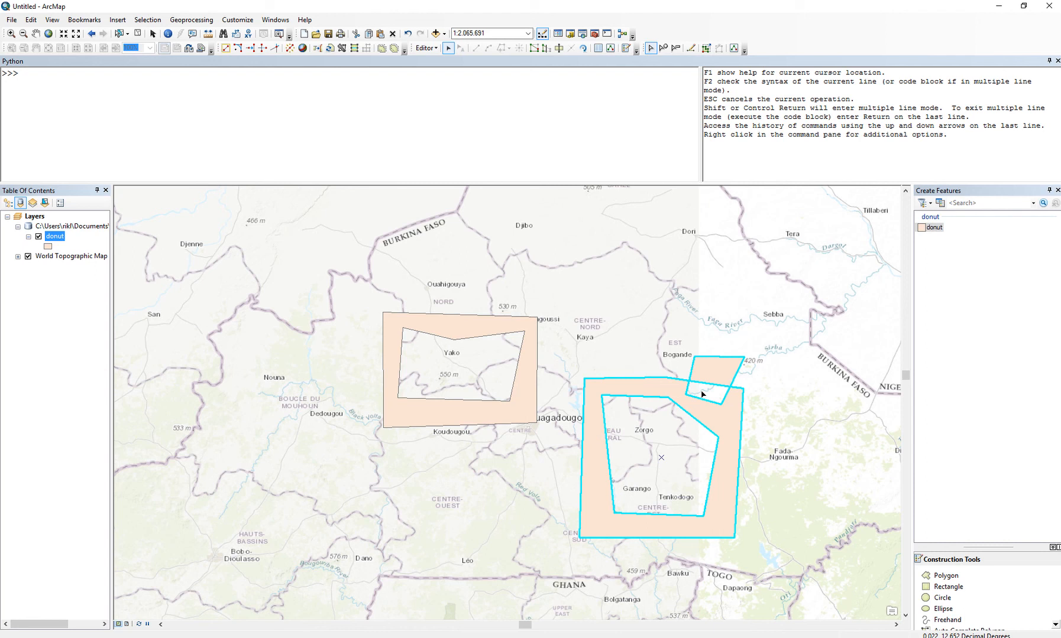
mouse_move(699, 394)
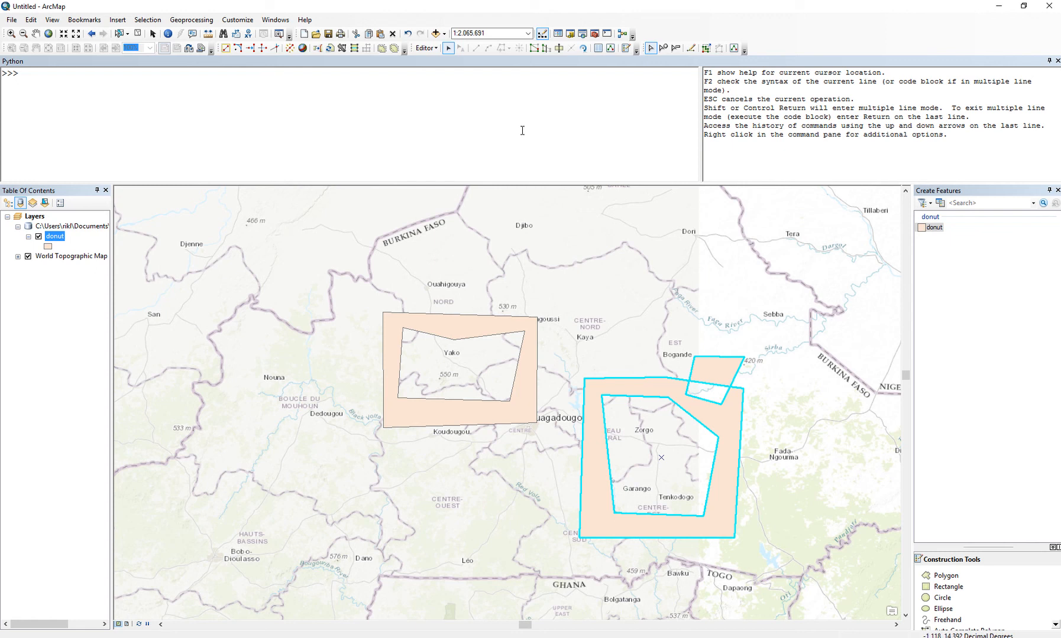
mouse_move(537, 210)
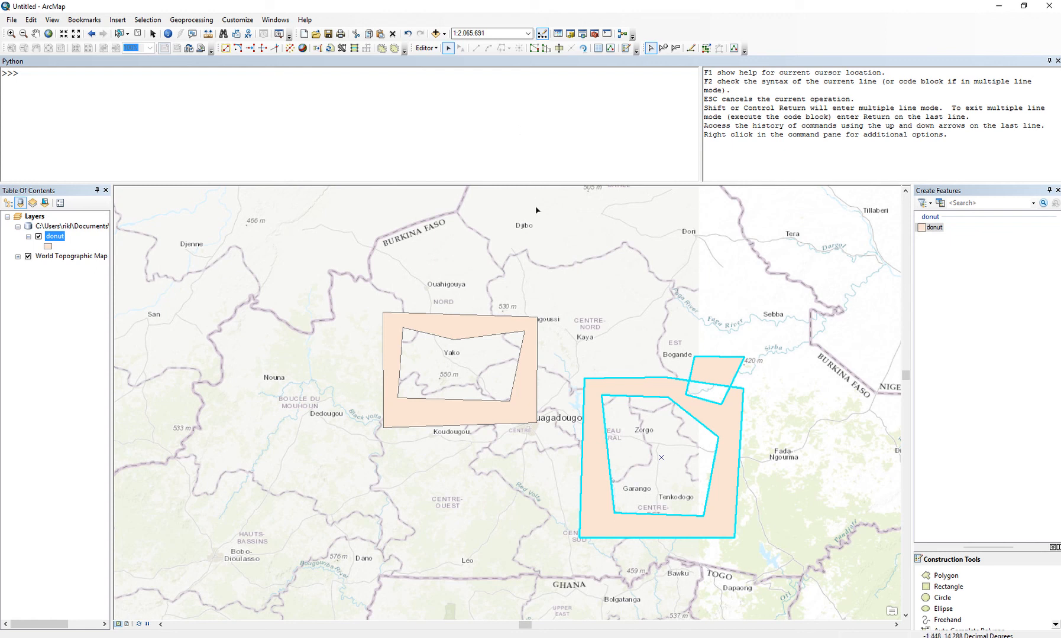
mouse_move(650, 272)
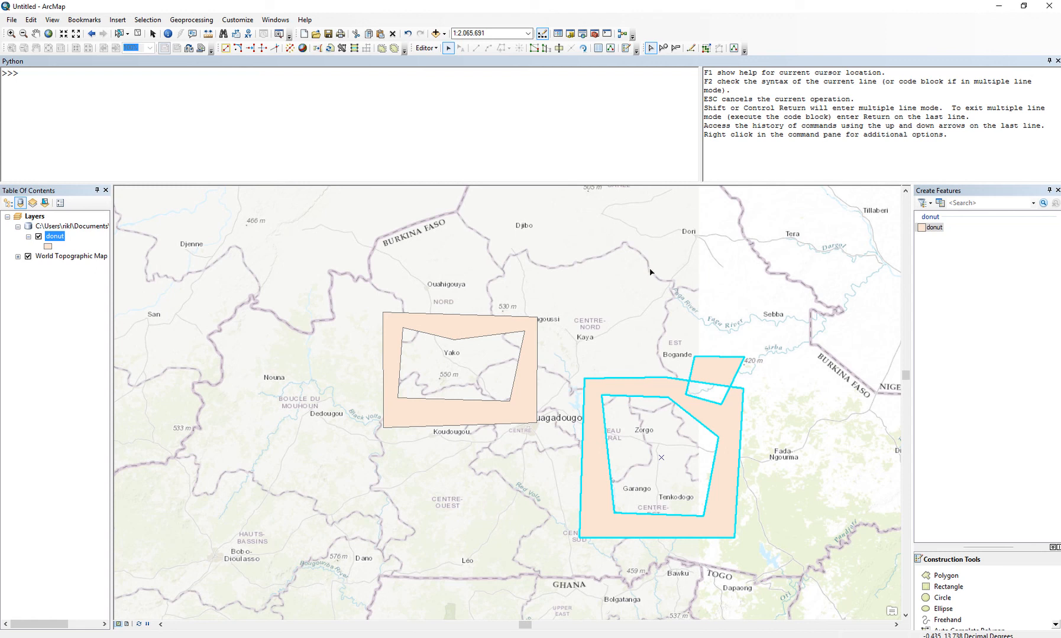
mouse_move(901, 333)
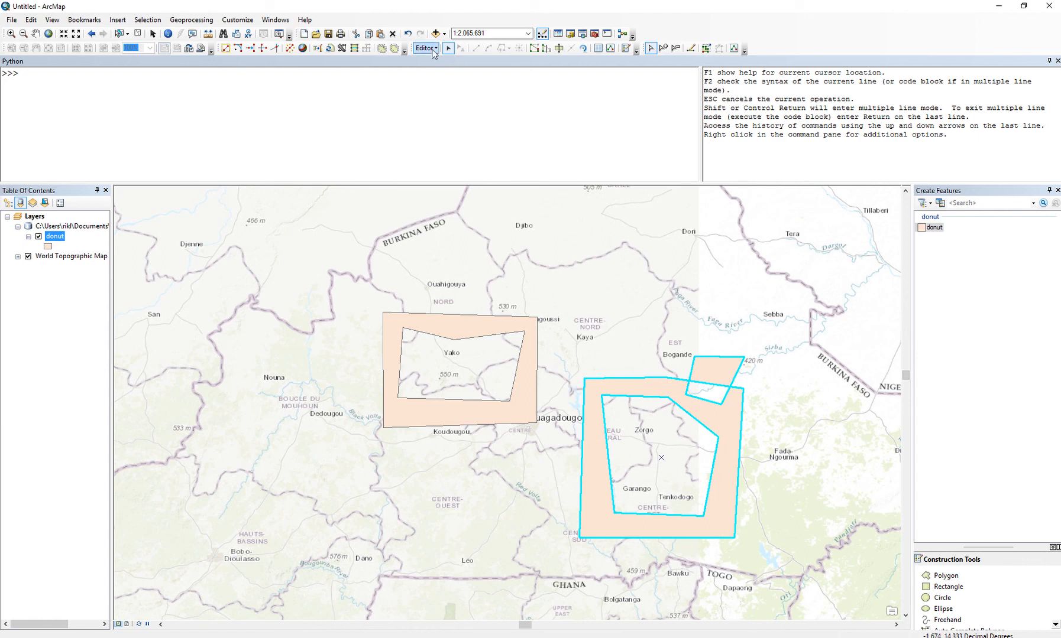
Show the Editor menu to reach Stop Editing for the donut layer.
click(424, 49)
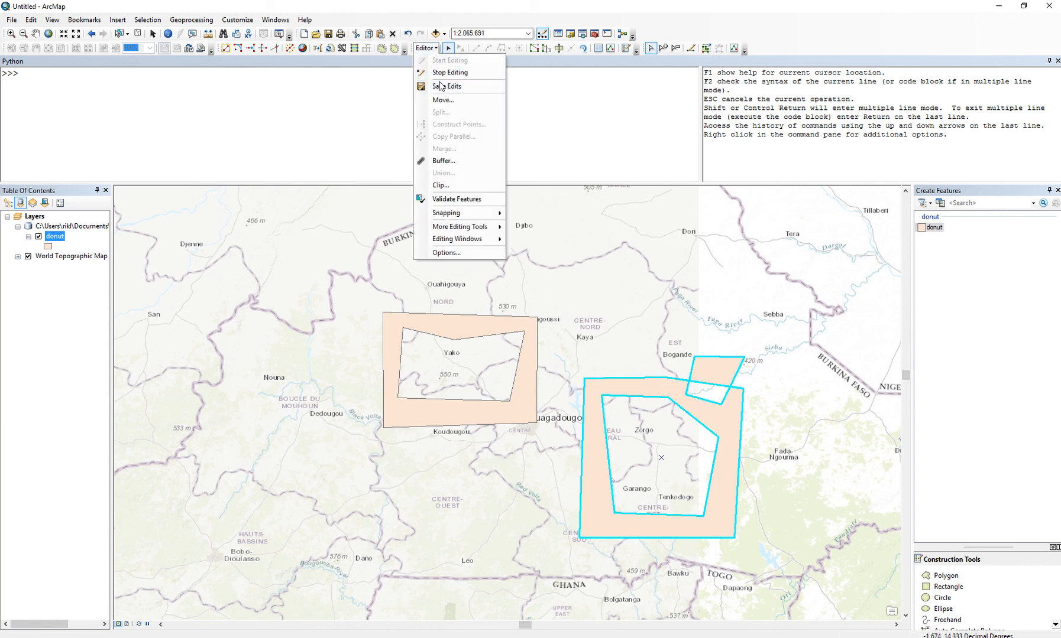
mouse_move(449, 72)
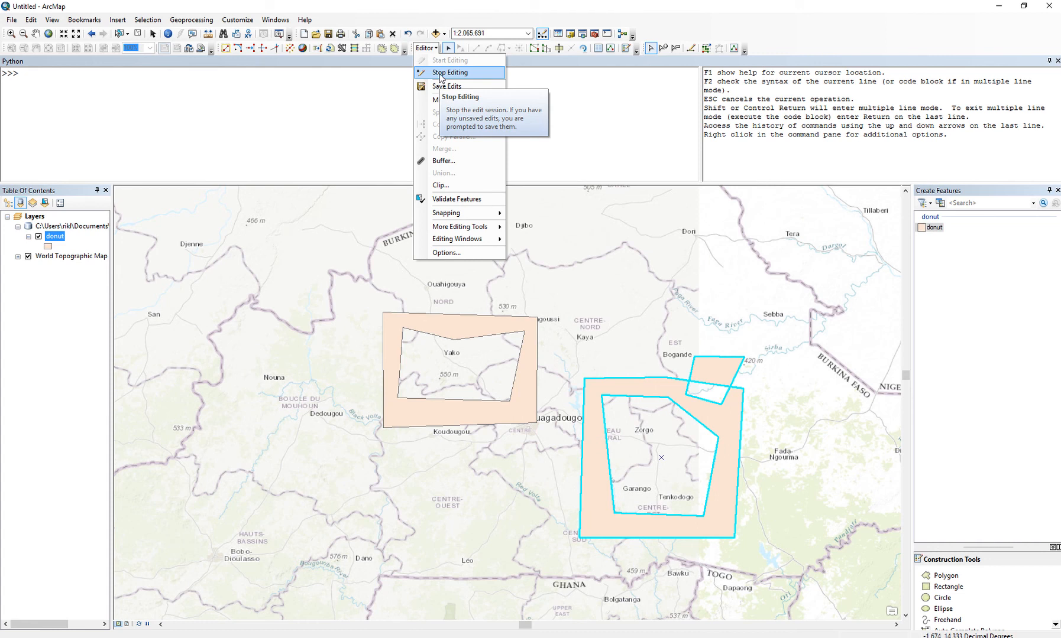